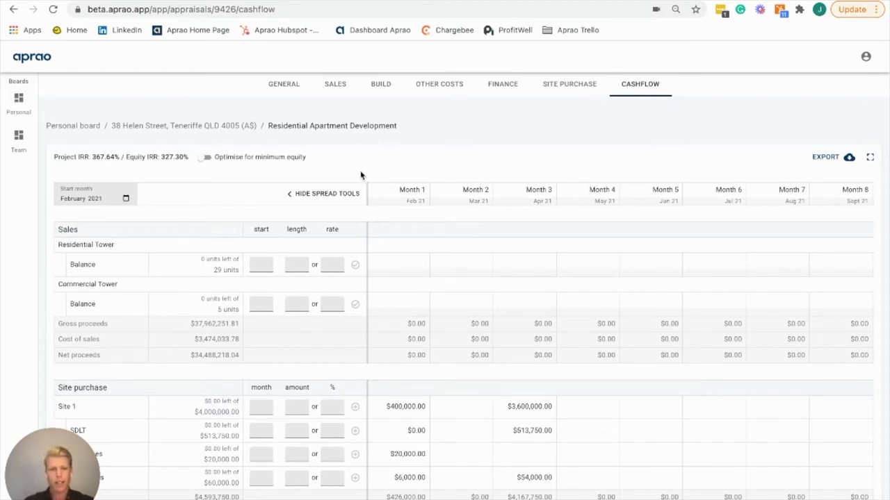
pyautogui.moveTo(335, 209)
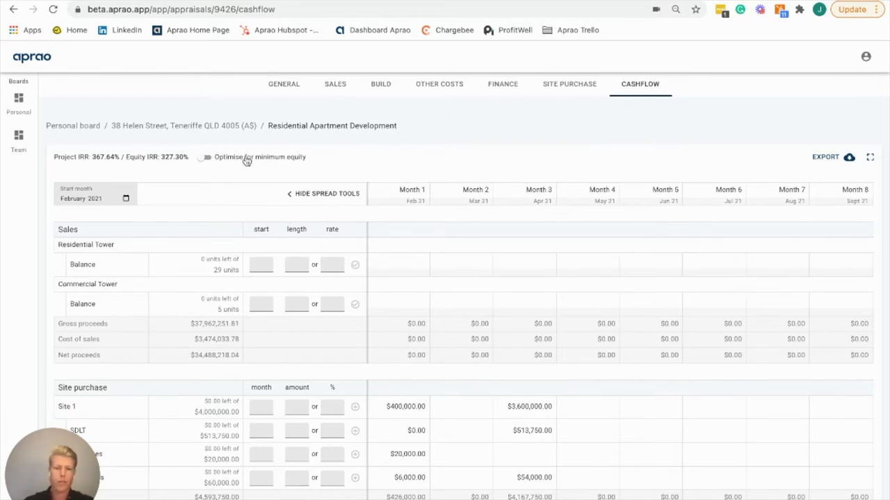
pyautogui.moveTo(328, 160)
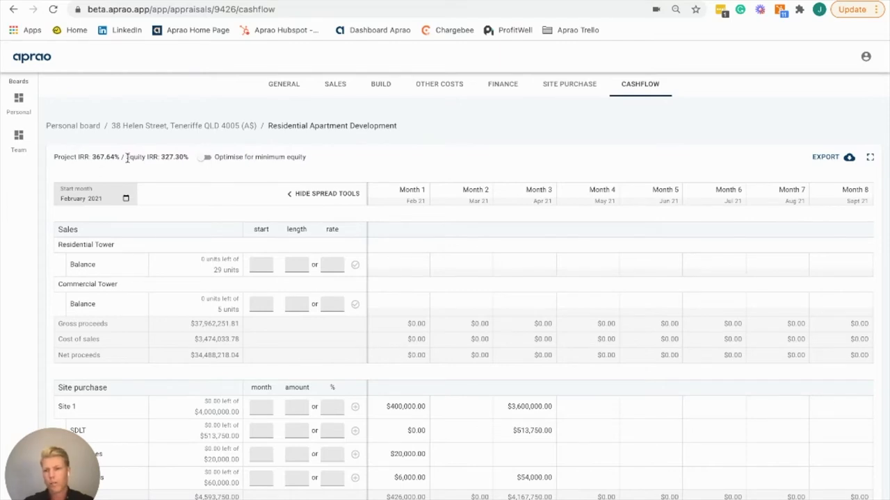
pyautogui.moveTo(95, 140)
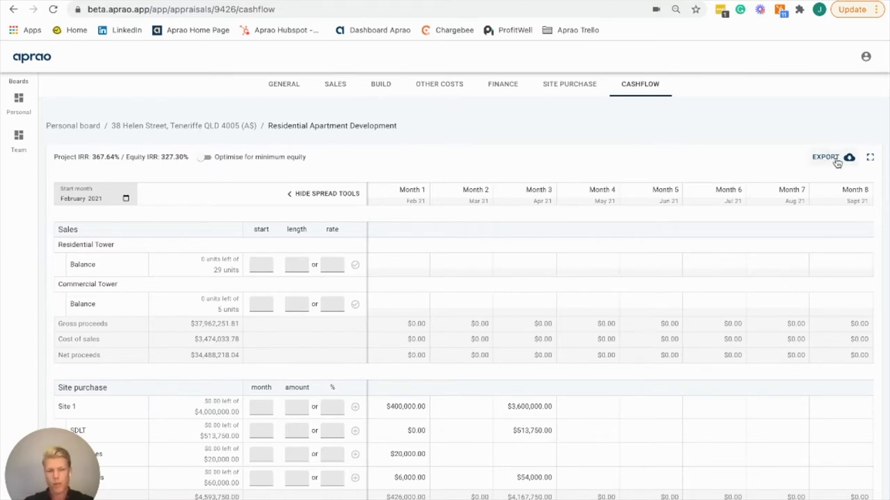
pyautogui.moveTo(871, 159)
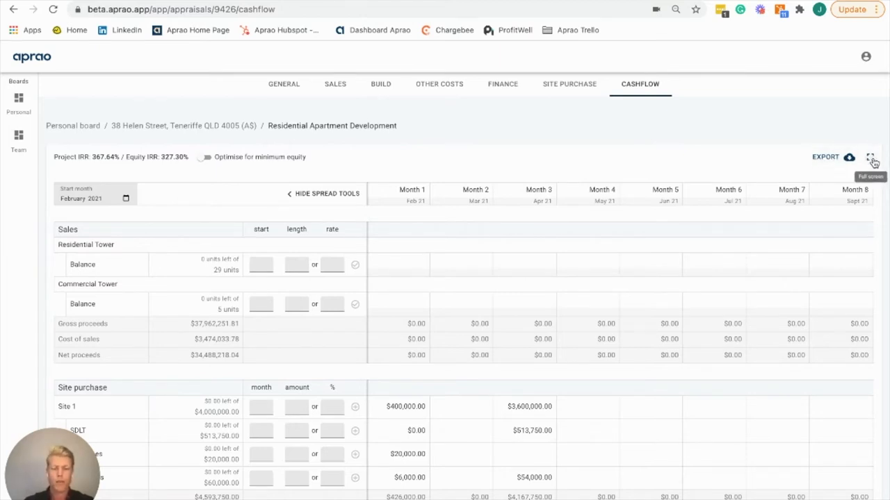
pyautogui.moveTo(338, 182)
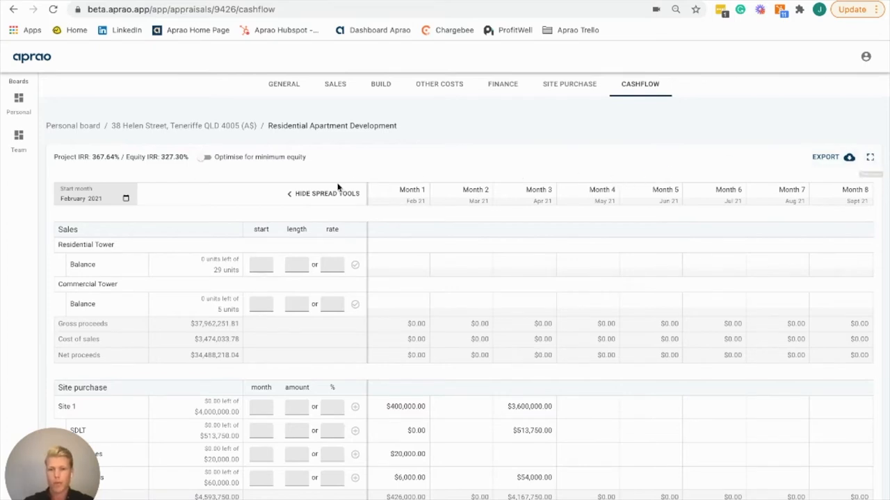
# Step: Give Preliminary costs start month 1, length 3, and a Straight spread profile
pyautogui.scroll(-3)
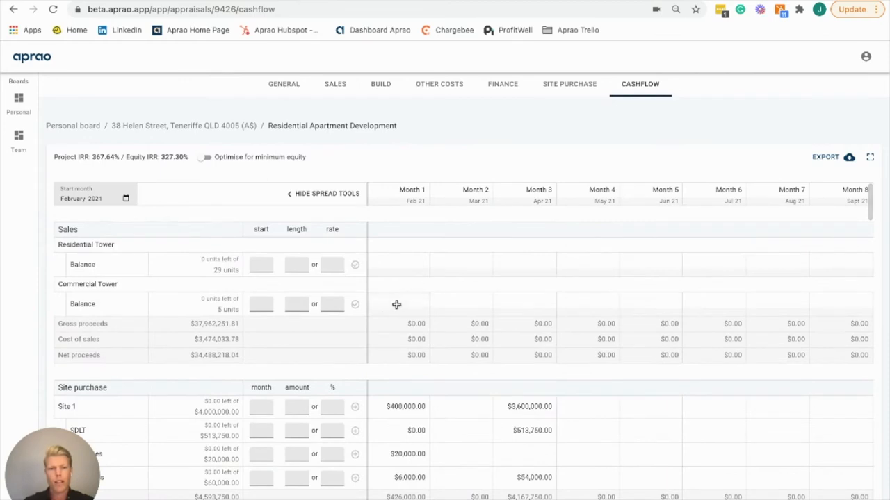
pyautogui.scroll(-3)
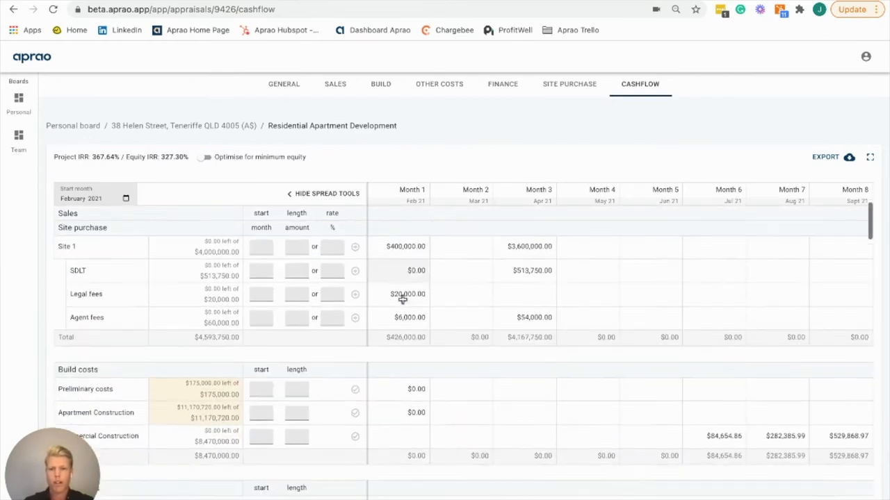
pyautogui.scroll(-3)
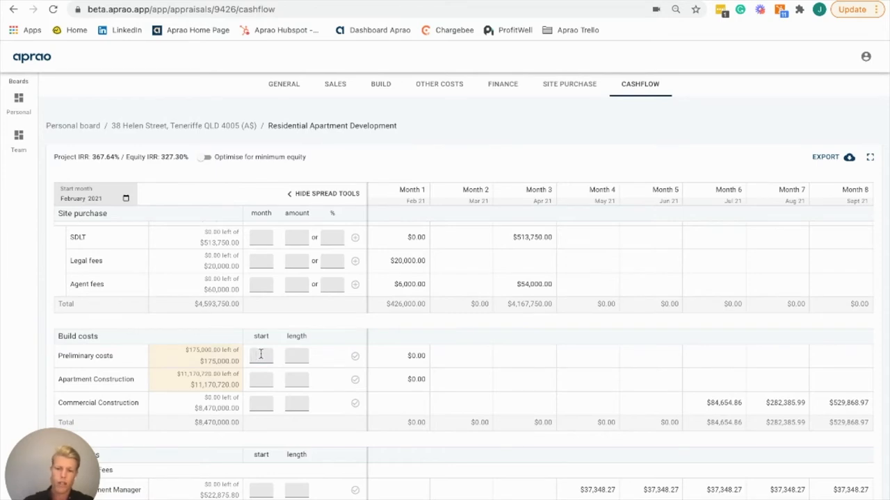
pyautogui.write('1')
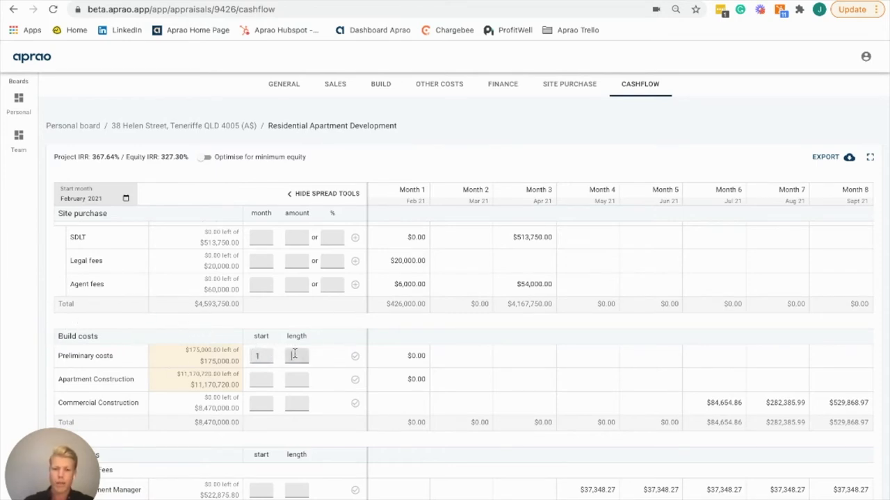
pyautogui.write('3')
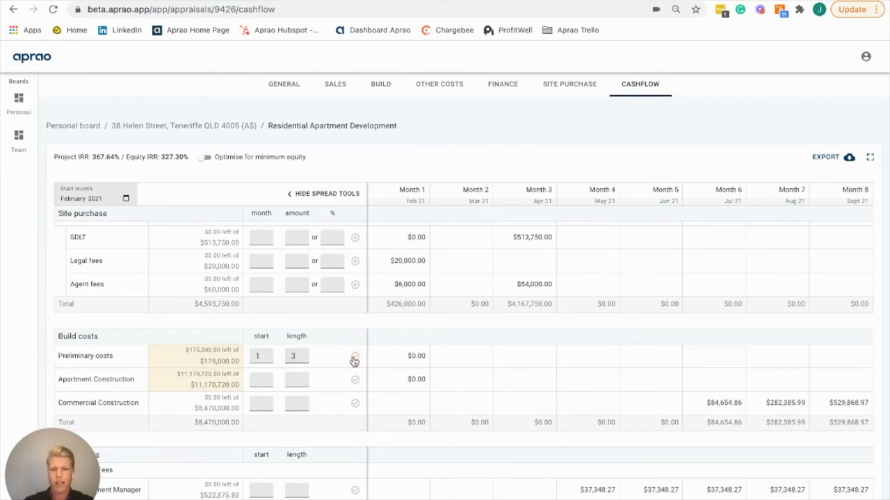
pyautogui.click(354, 357)
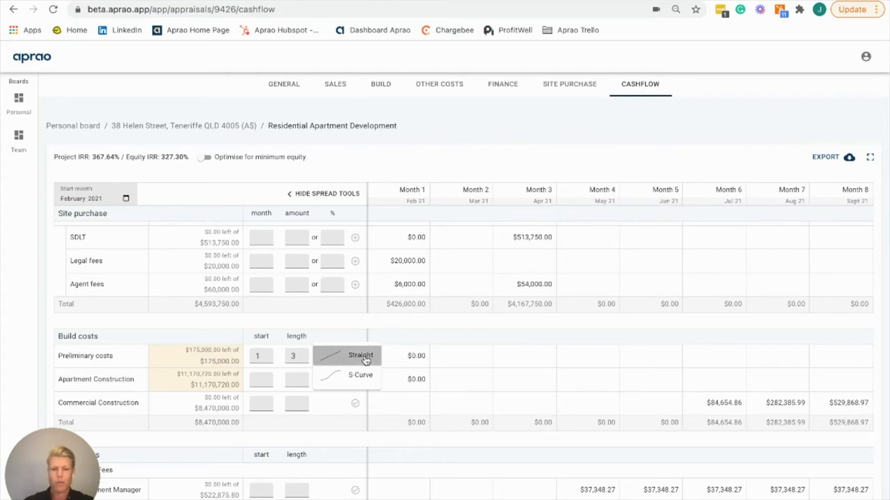
pyautogui.moveTo(263, 384)
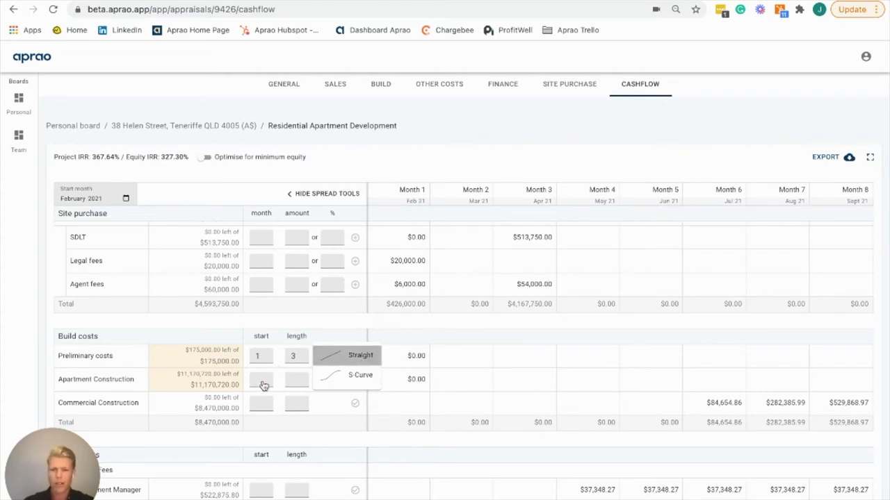
pyautogui.click(354, 356)
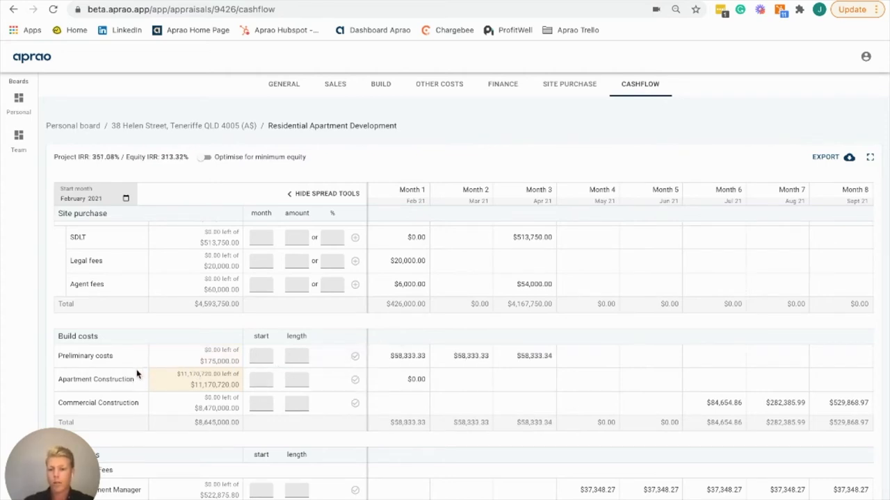
# Step: Give Apartment Construction start month 3, length 12, and an S-Curve spread profile
pyautogui.scroll(-3)
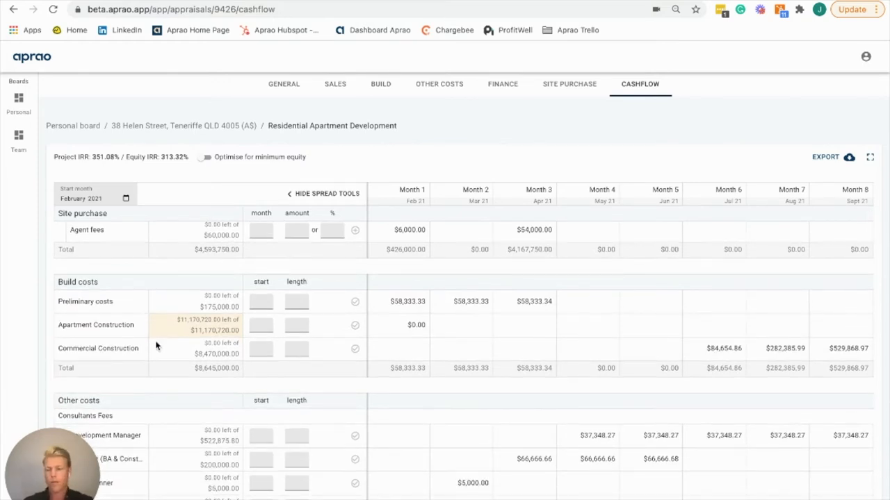
pyautogui.moveTo(172, 328)
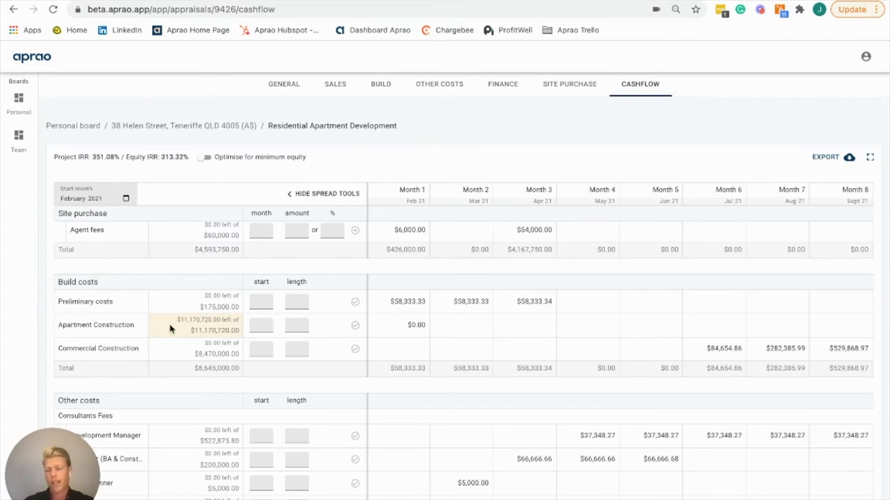
pyautogui.moveTo(91, 350)
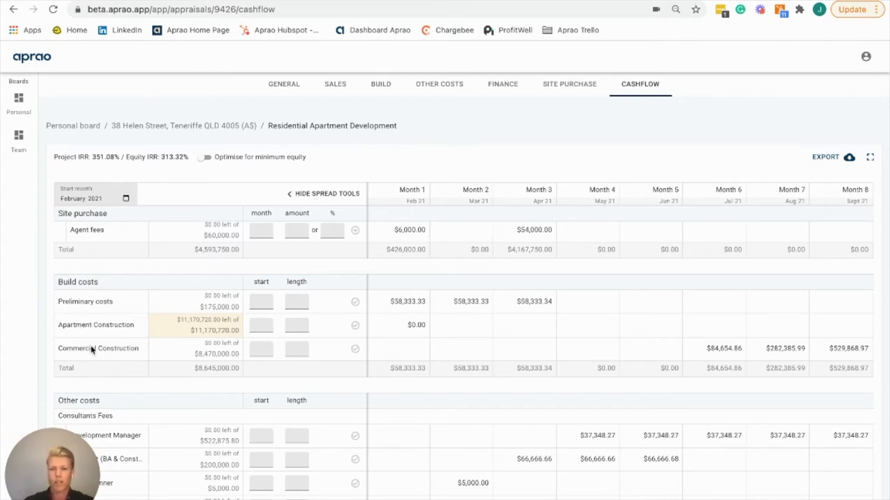
pyautogui.click(261, 325)
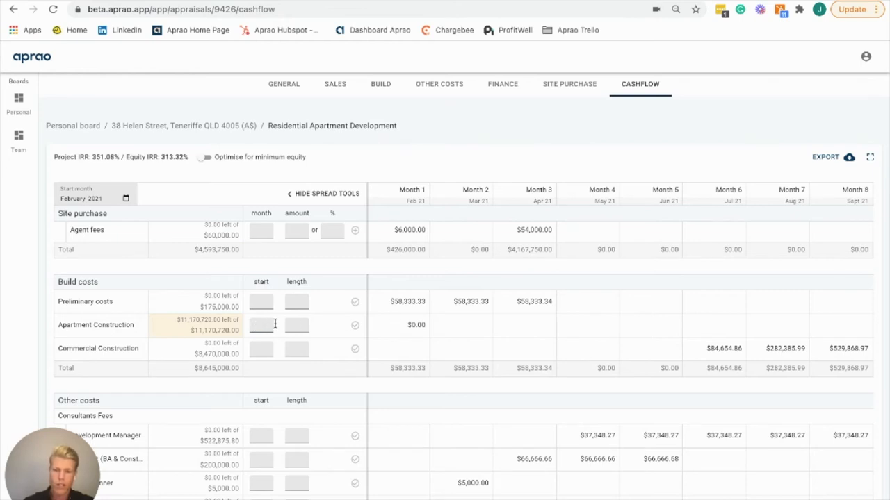
pyautogui.write('3')
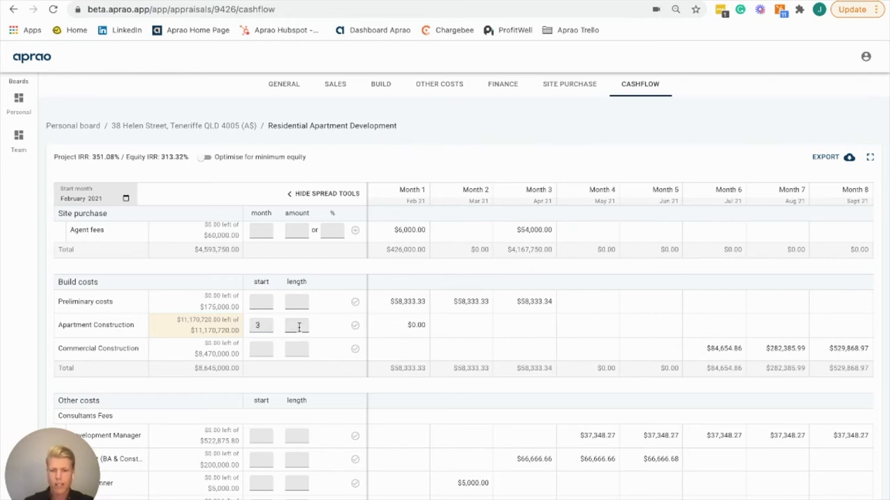
pyautogui.write('12')
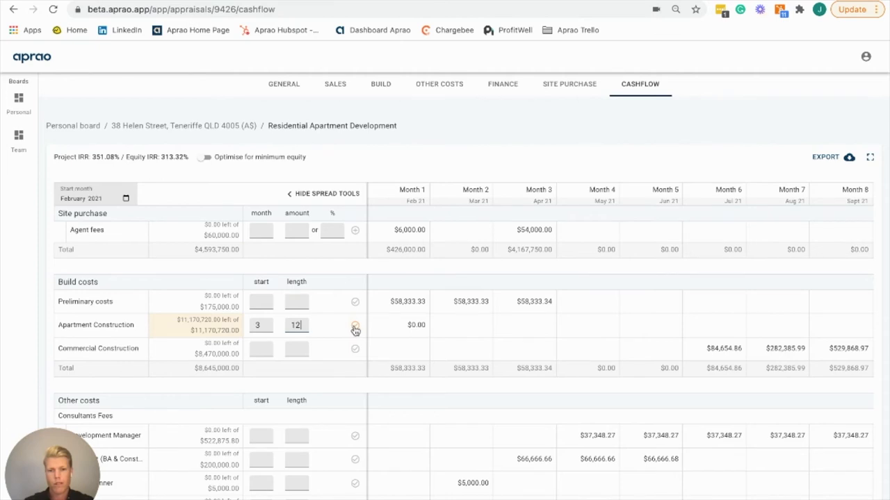
pyautogui.click(354, 327)
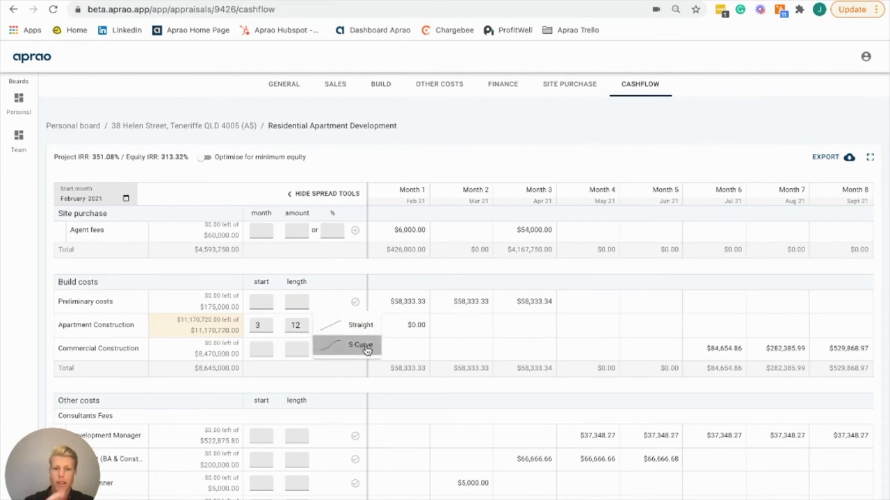
pyautogui.moveTo(594, 330)
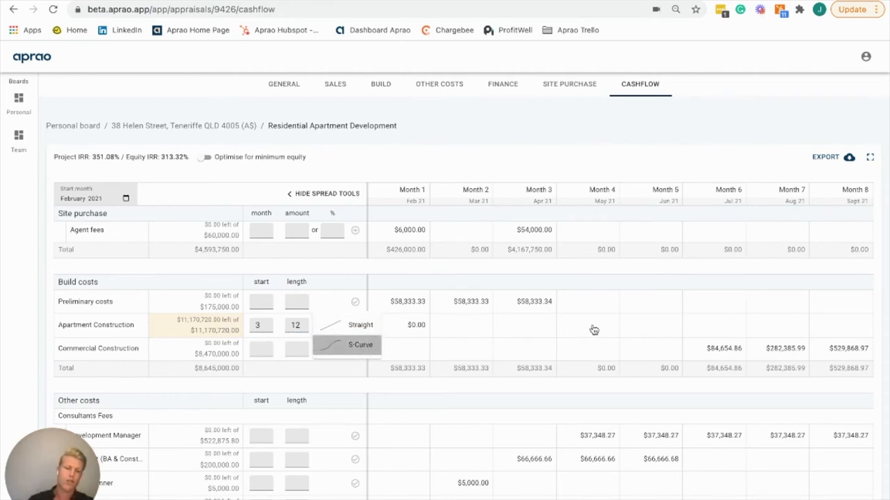
pyautogui.click(359, 346)
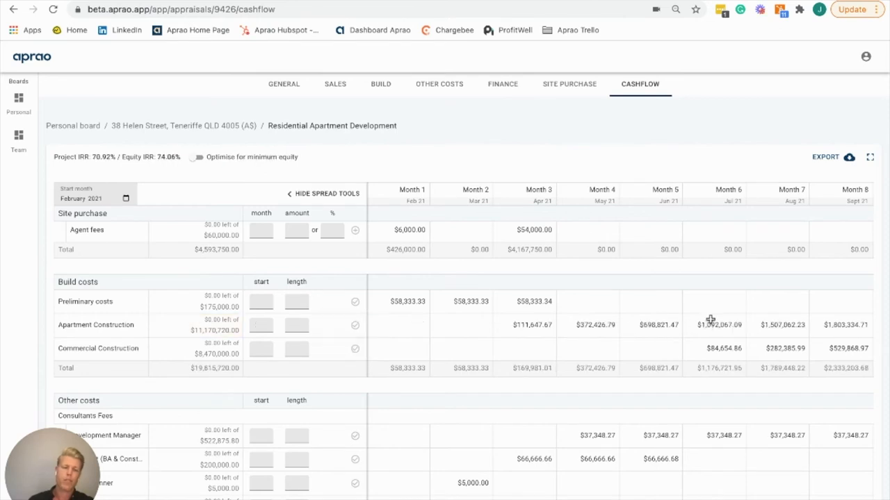
pyautogui.moveTo(776, 328)
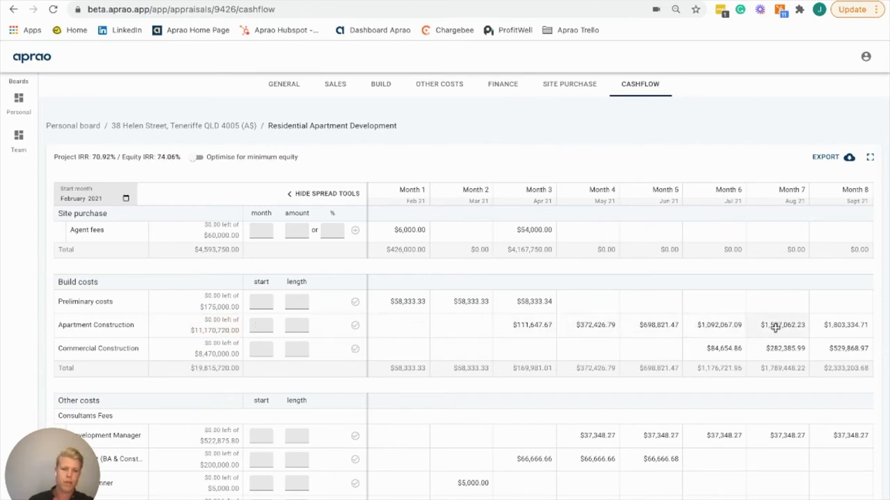
pyautogui.hscroll(3)
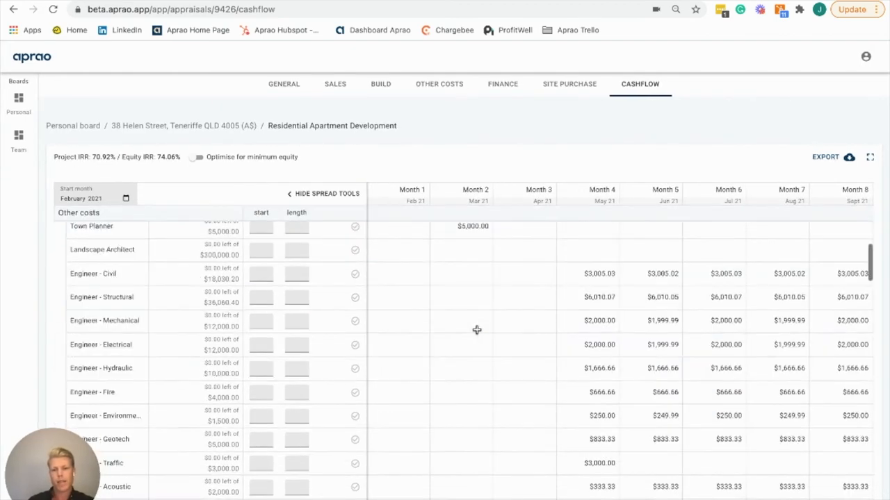
pyautogui.scroll(-3)
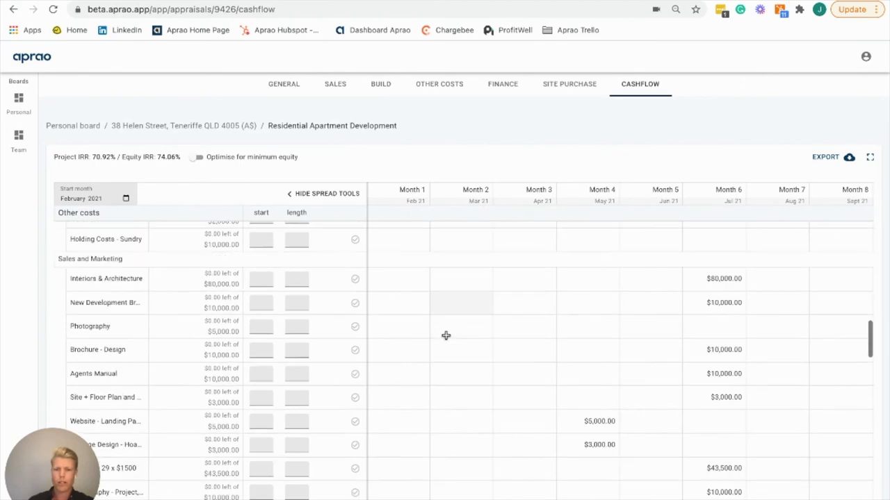
pyautogui.scroll(-3)
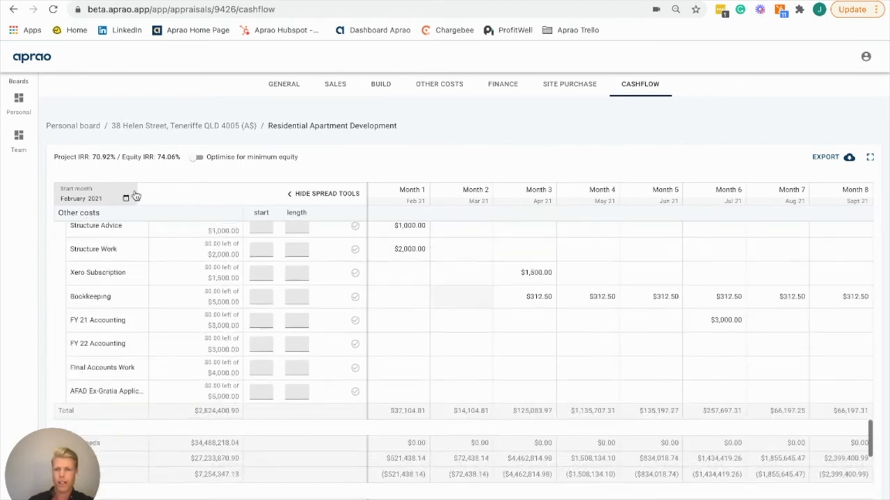
pyautogui.scroll(-3)
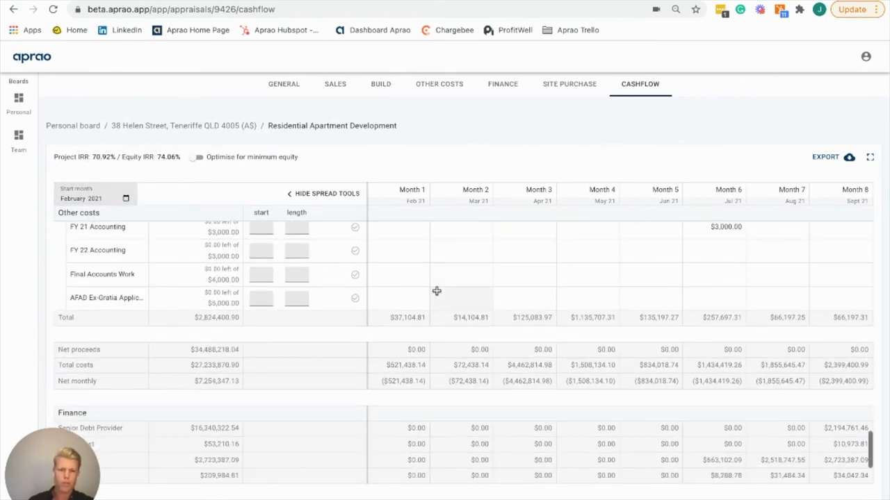
pyautogui.scroll(-3)
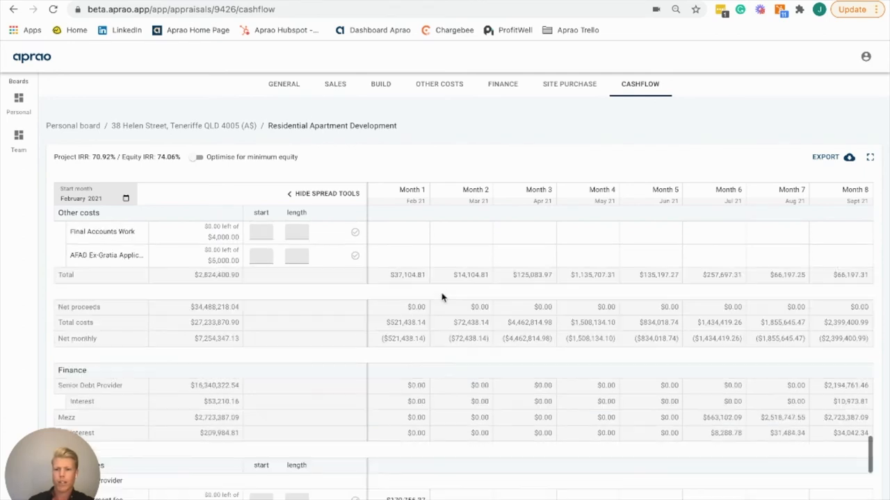
pyautogui.scroll(-3)
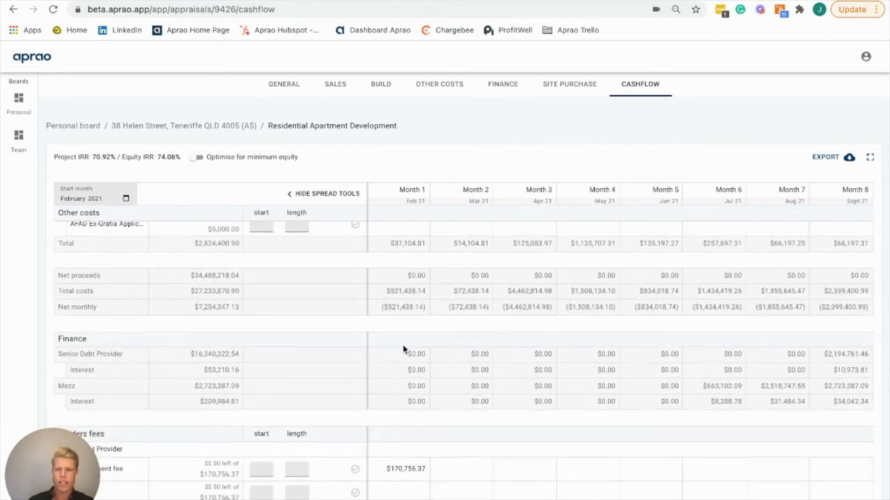
pyautogui.moveTo(834, 356)
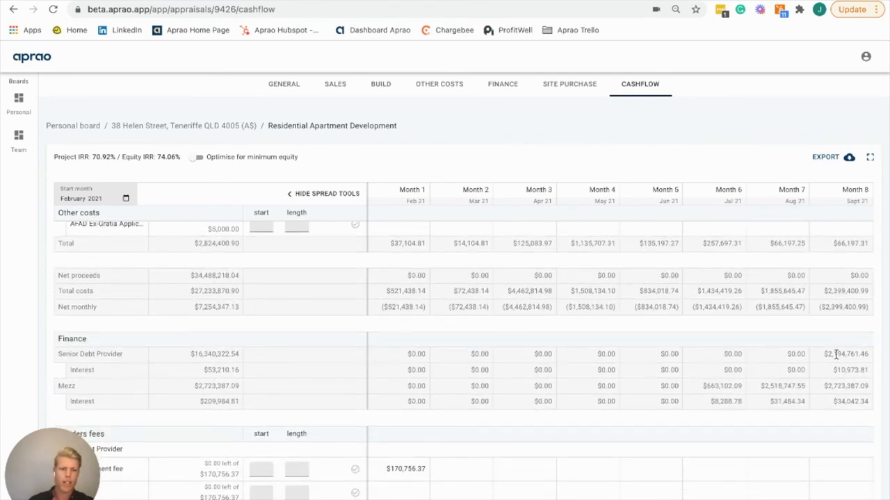
pyautogui.moveTo(609, 389)
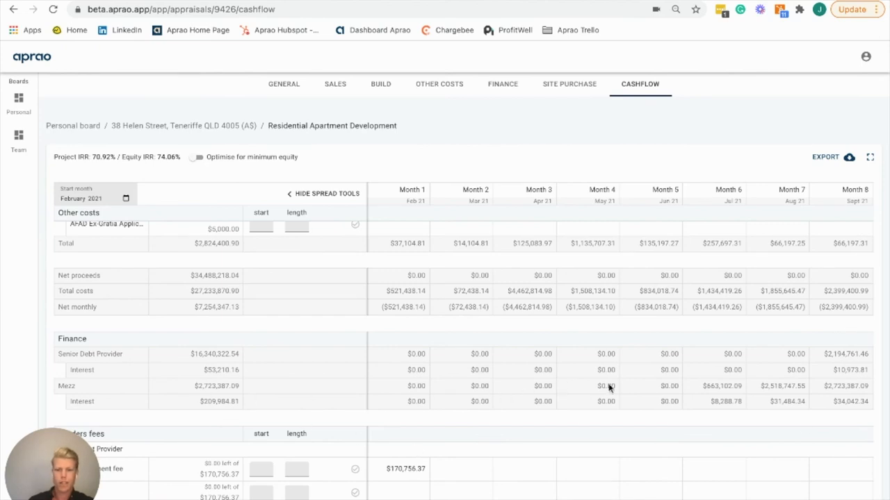
pyautogui.moveTo(593, 386)
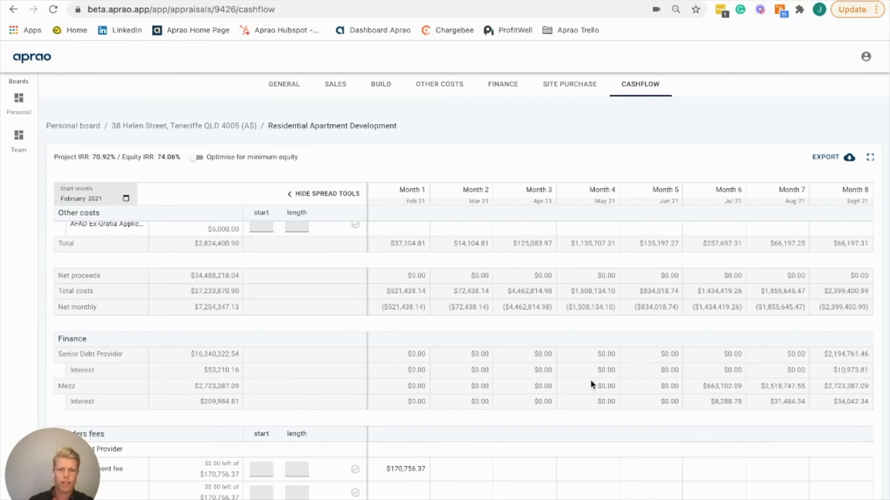
pyautogui.scroll(-3)
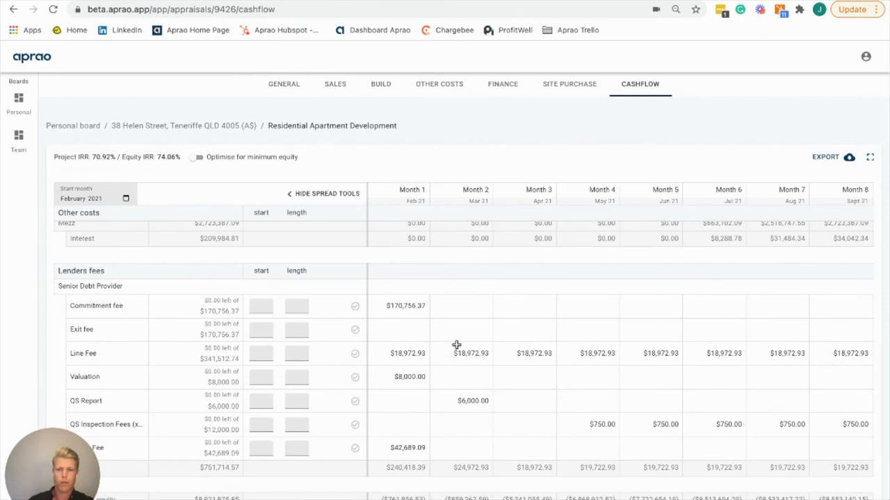
pyautogui.moveTo(489, 497)
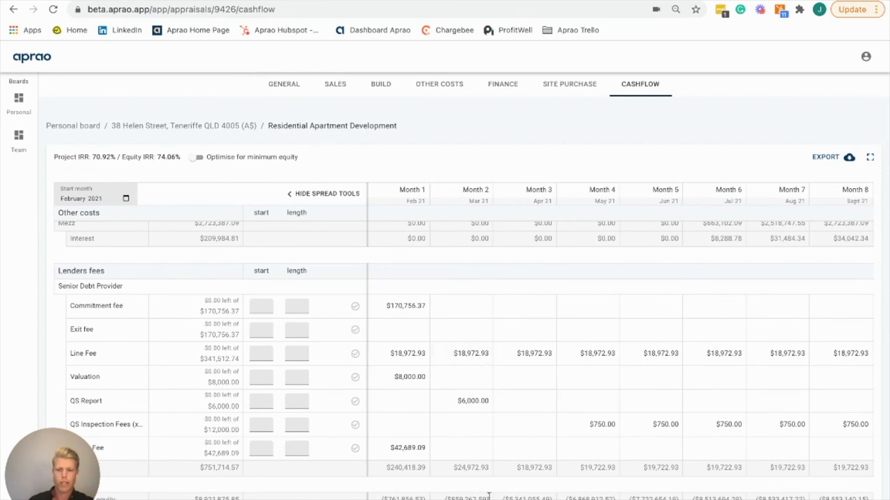
pyautogui.hscroll(3)
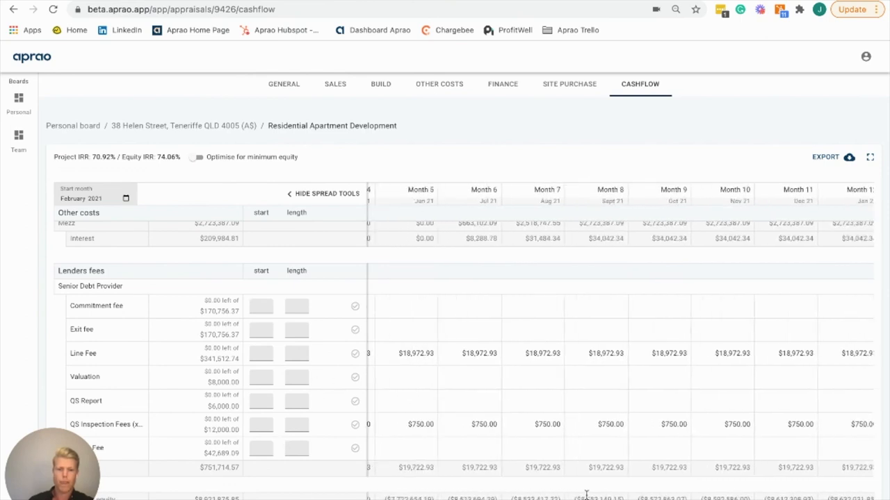
pyautogui.hscroll(3)
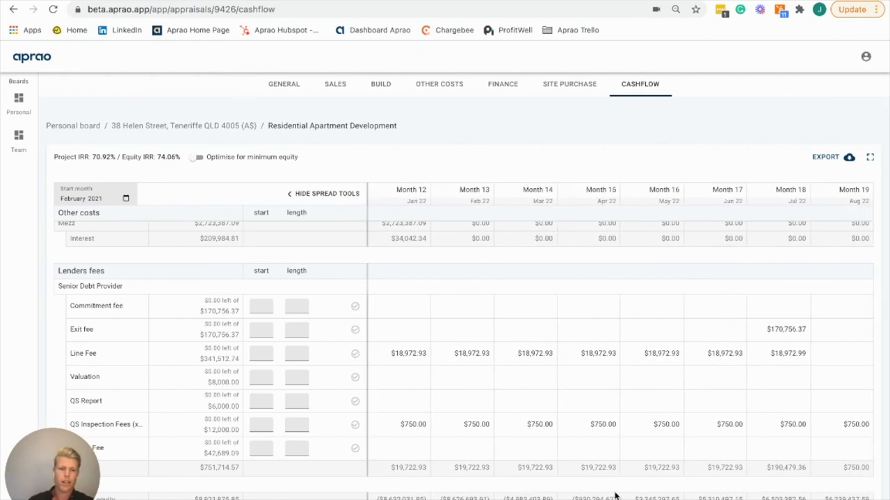
pyautogui.moveTo(768, 443)
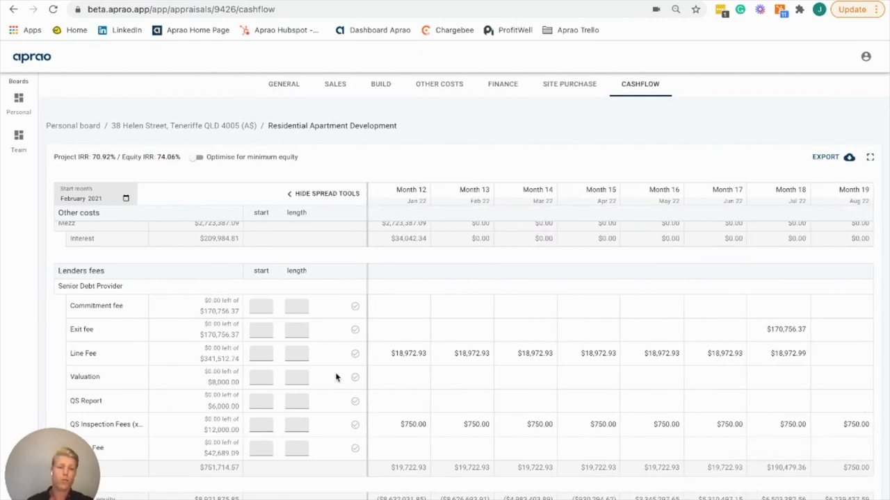
pyautogui.moveTo(194, 238)
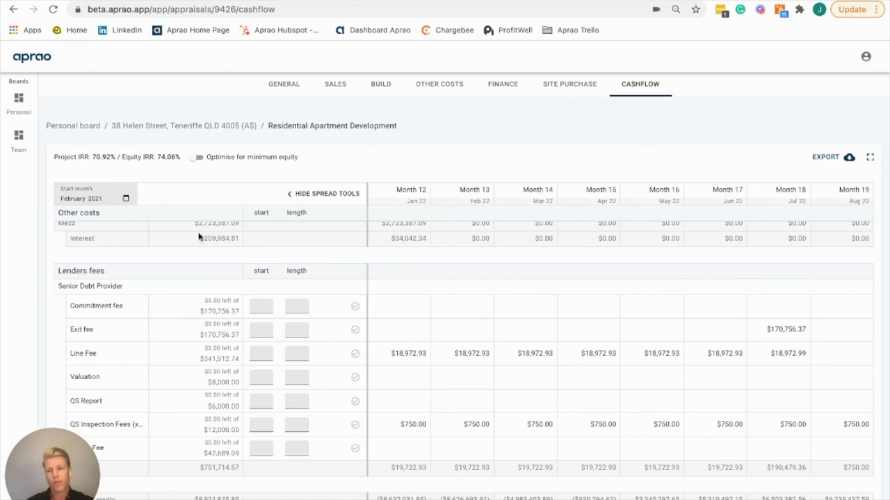